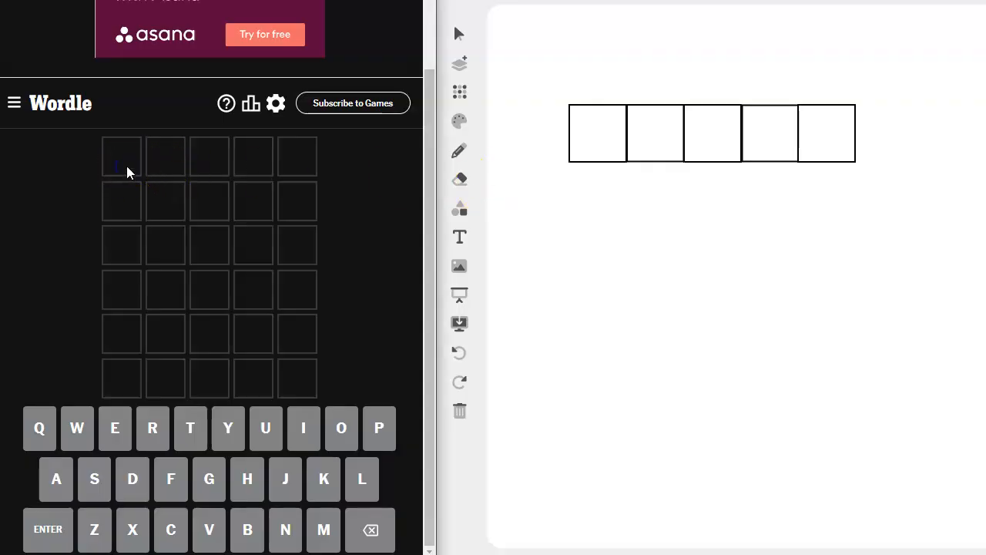
Step: Enter SOBER as the first Wordle guess, revealing O and R as misplaced
text(SOBER)
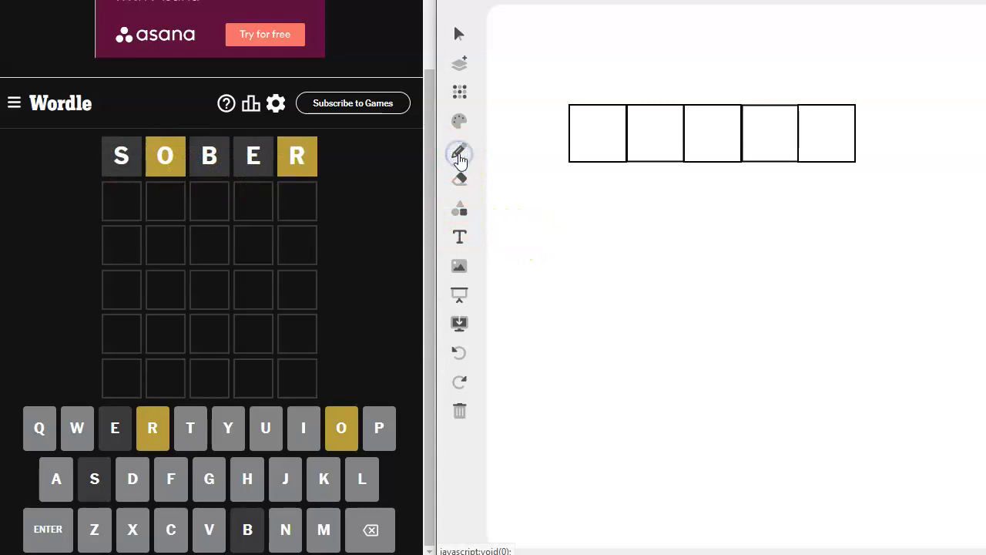
Step: Handwrite the letter notes 'or' and 'tln' on the whiteboard with the pen
click(459, 152)
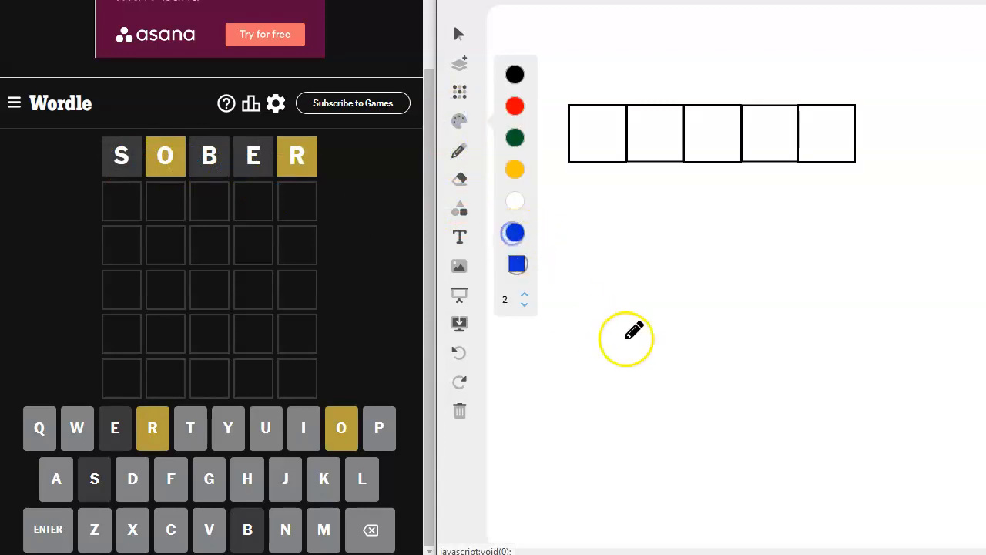
drag(626, 339, 625, 308)
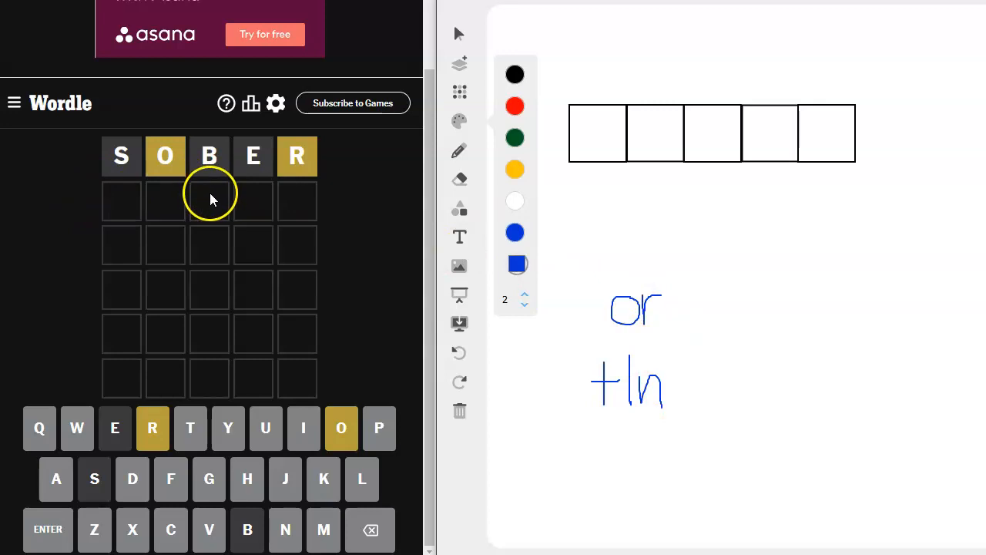
mouse_move(126, 215)
text(THORN)
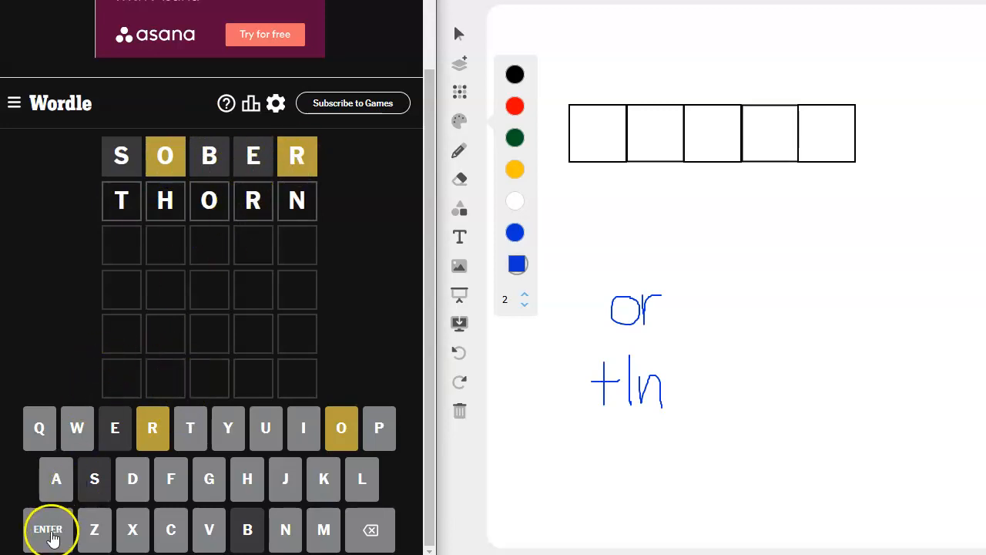
Step: Submit THORN as the second guess, locking N last, and reselect the whiteboard pen
click(48, 529)
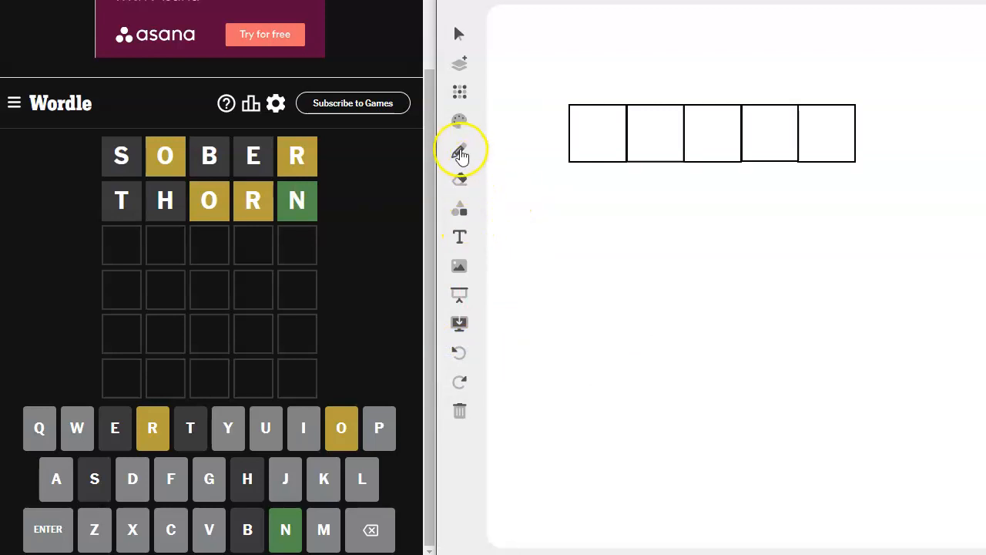
click(460, 150)
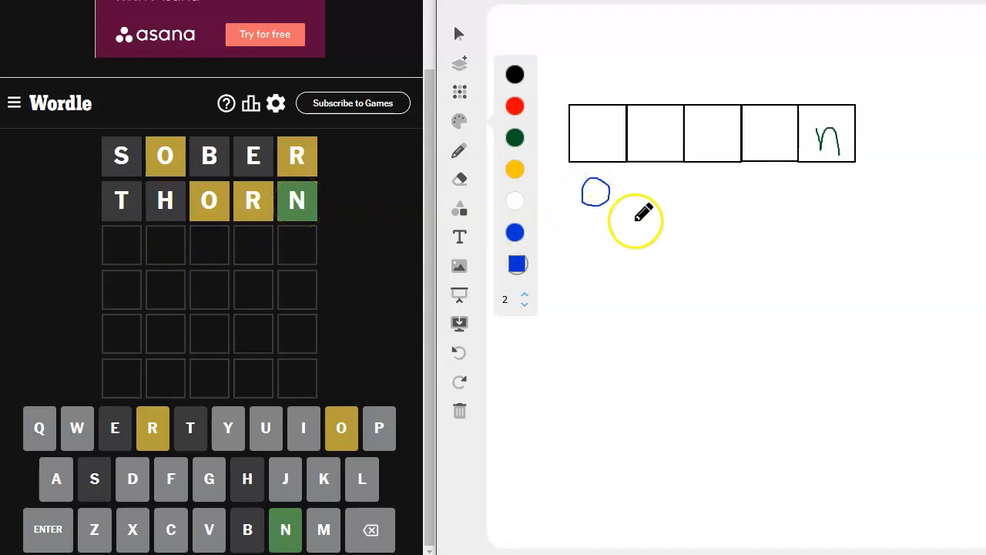
mouse_move(774, 178)
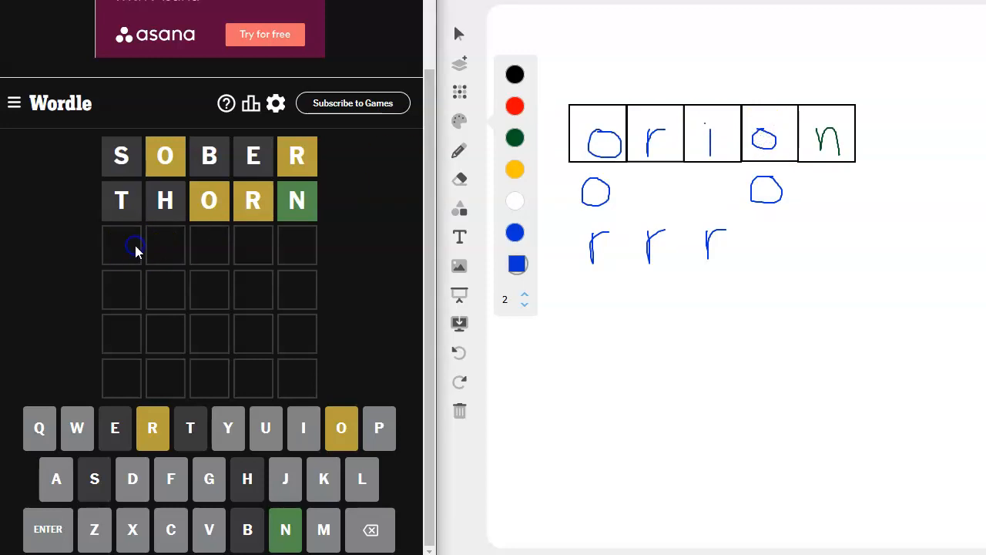
Step: Enter ORION as the third guess; it is rejected as 'Not in word list'
text(ORION)
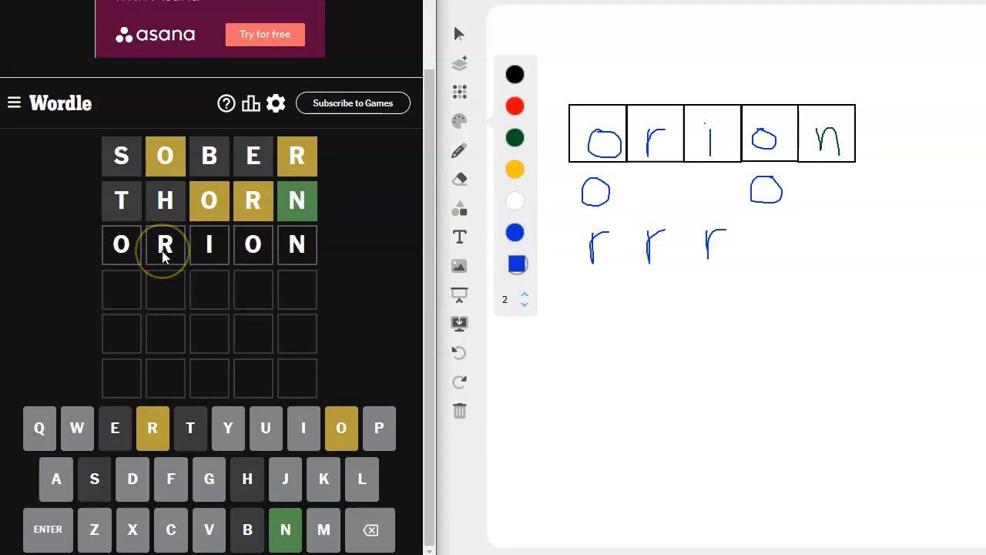
click(47, 529)
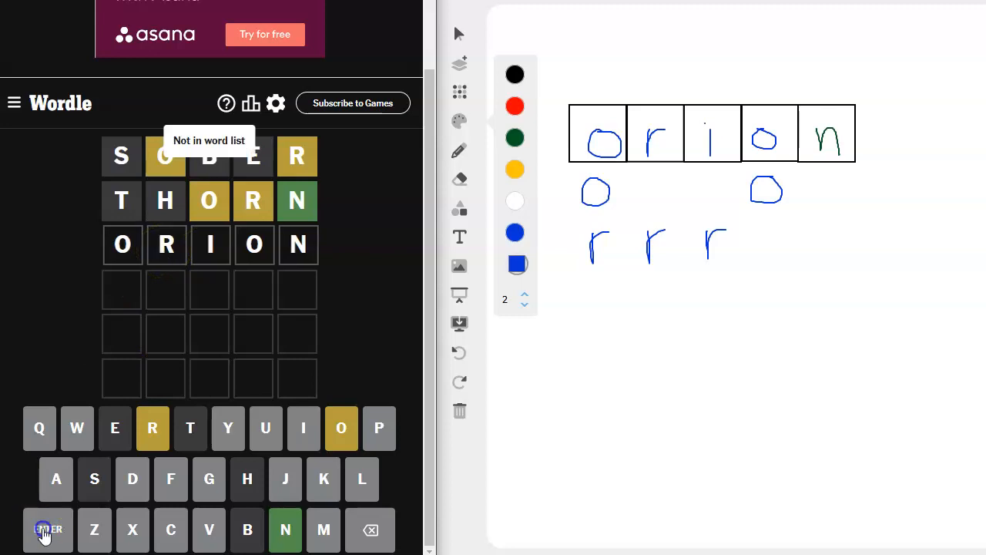
mouse_move(460, 293)
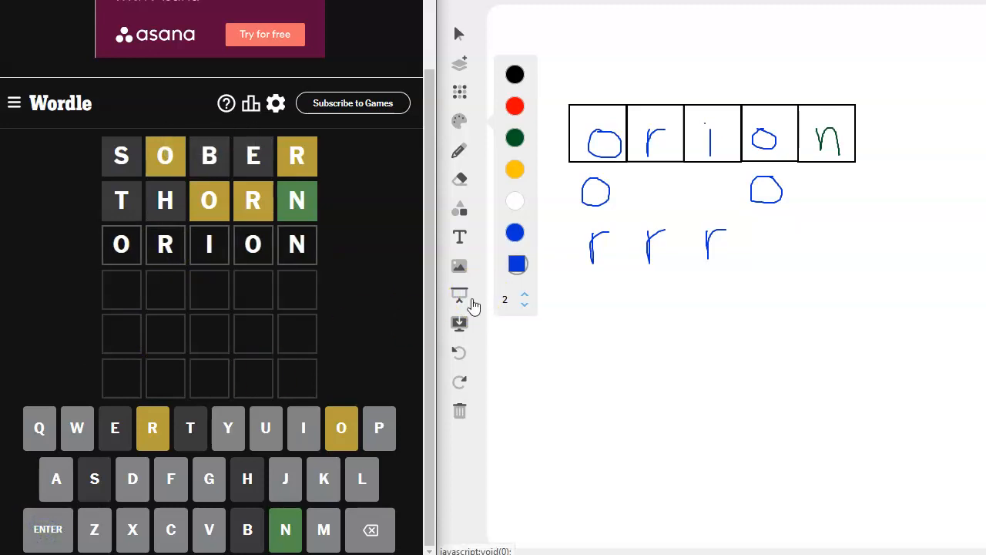
mouse_move(416, 385)
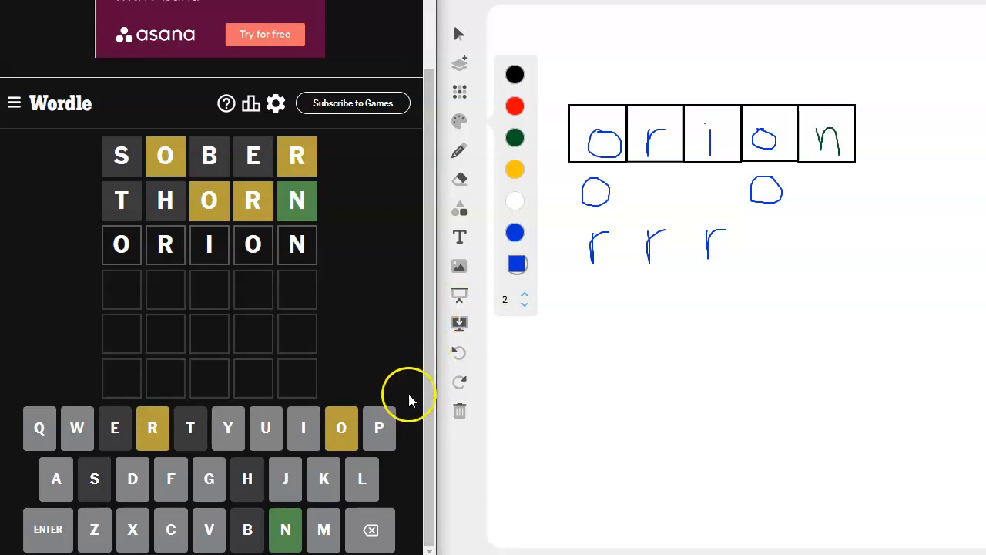
Step: Delete ORION from the third row and undo the o sketched in box four
click(370, 529)
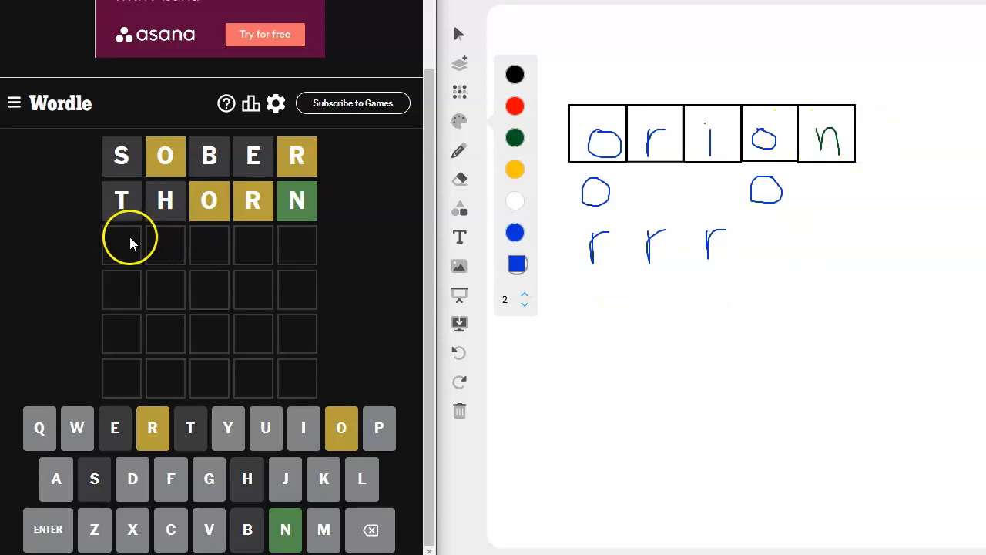
text(ORI)
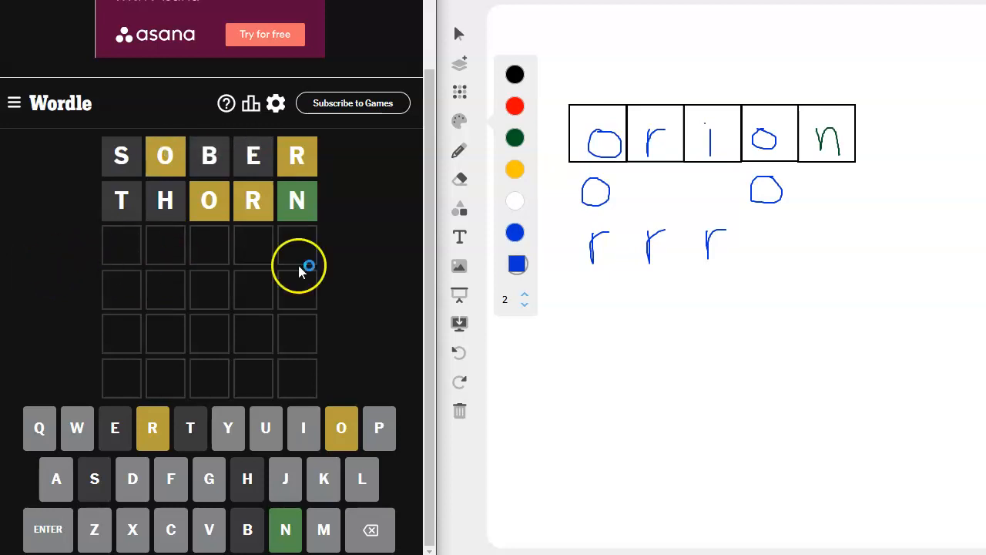
click(459, 353)
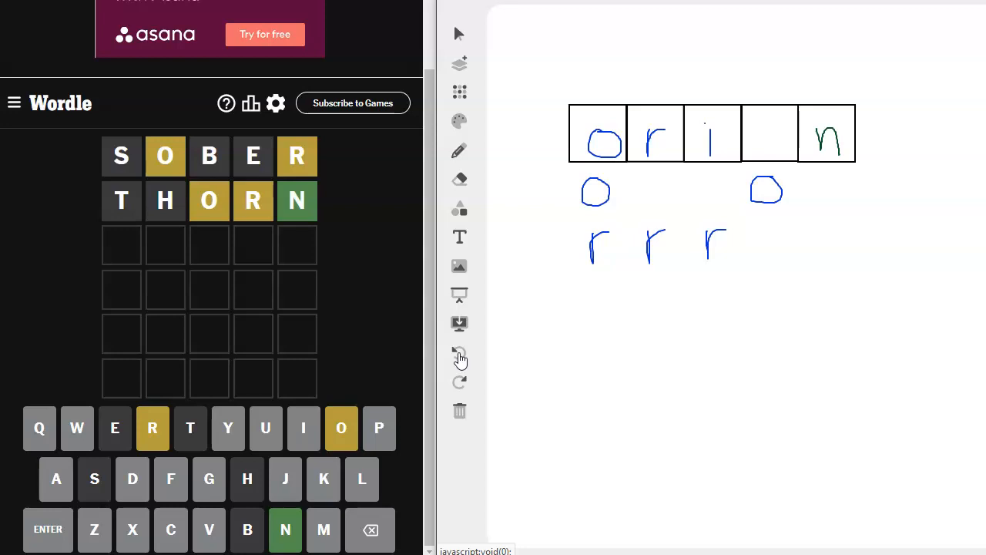
Step: Undo the sketched i, r and o, keeping only the green n in box five
click(460, 352)
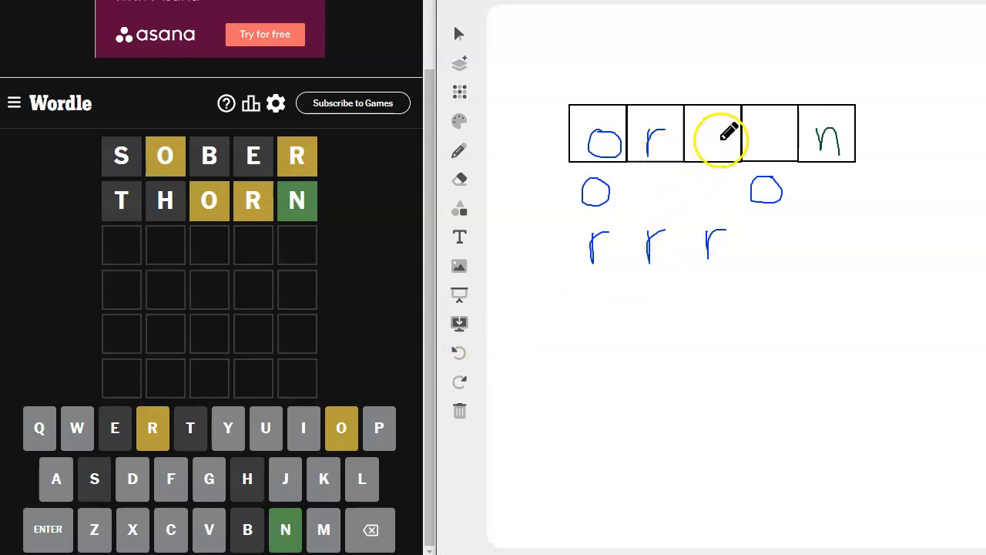
mouse_move(709, 147)
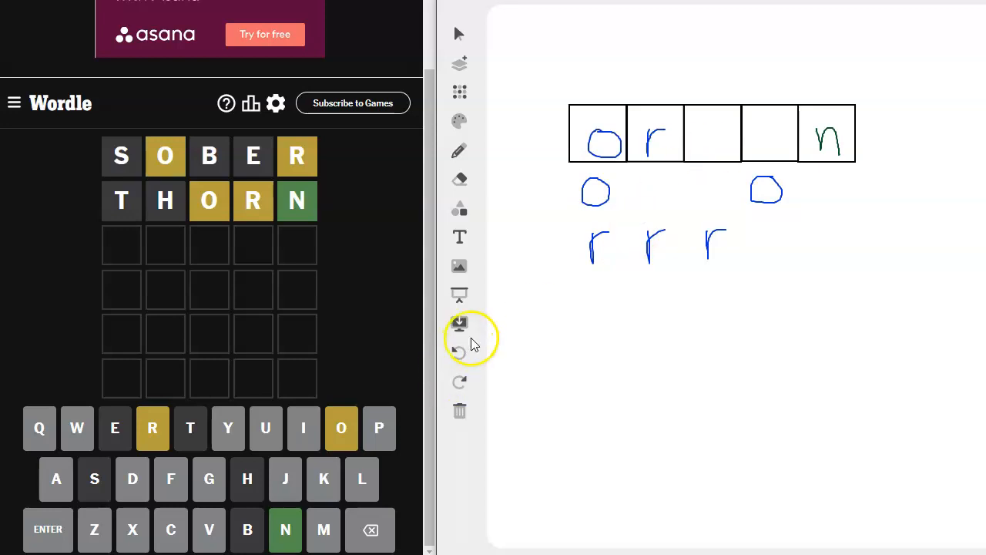
click(460, 354)
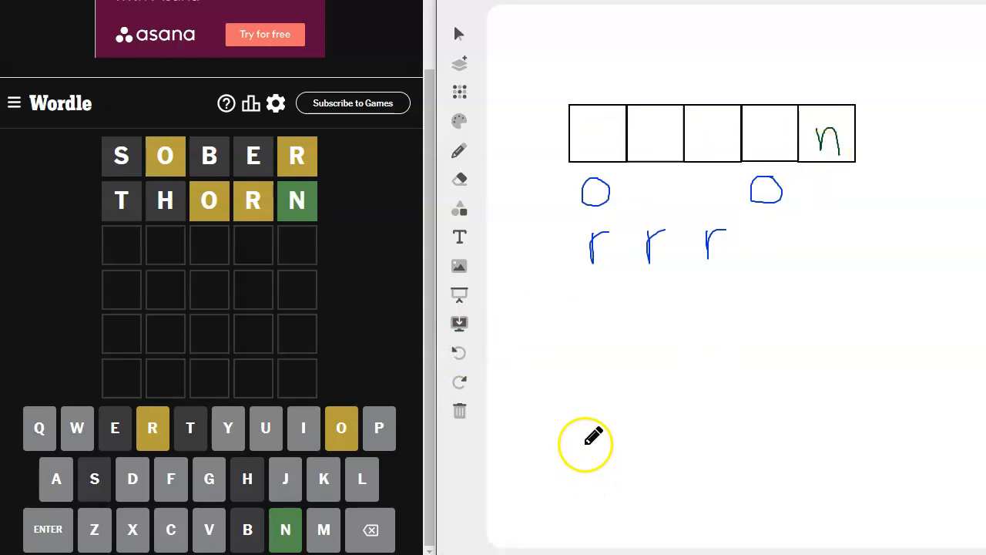
mouse_move(683, 286)
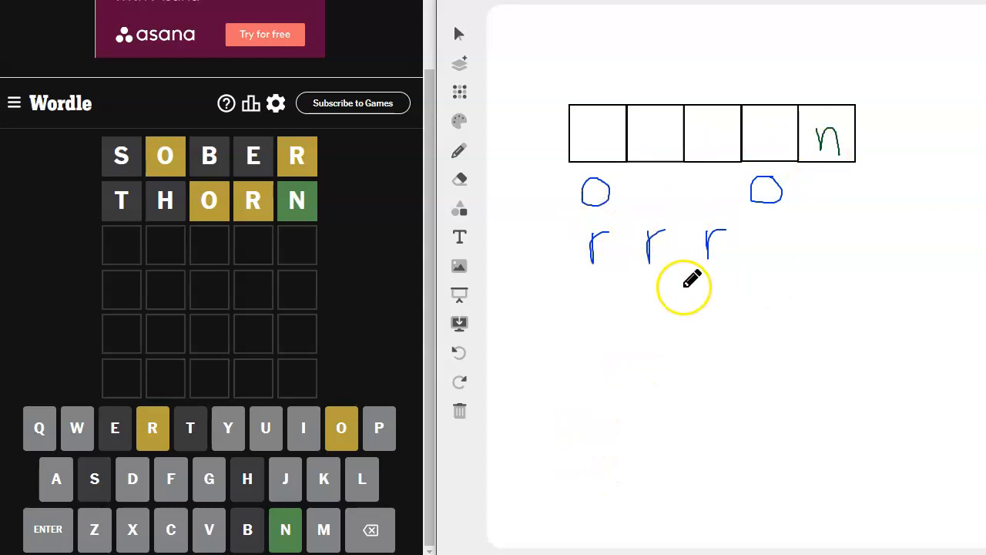
mouse_move(612, 385)
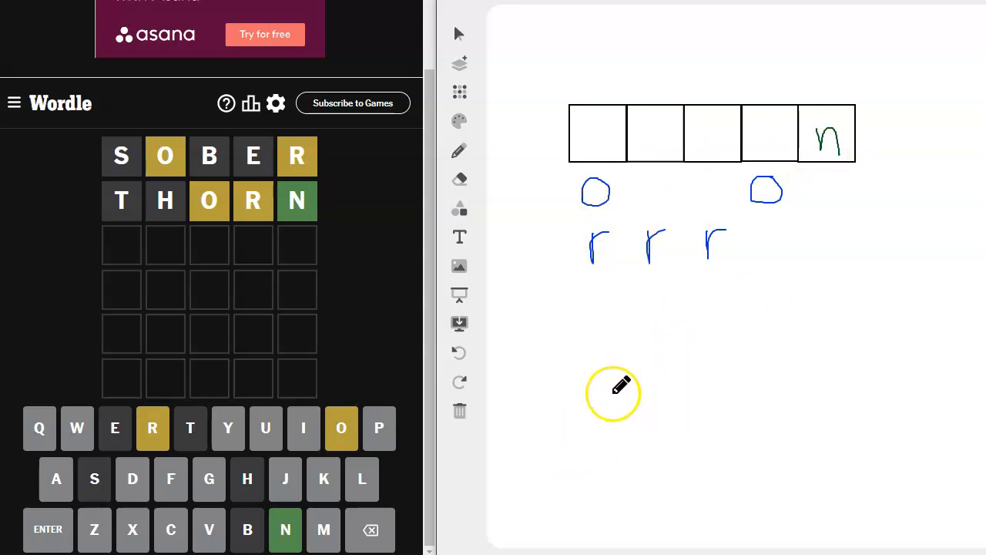
Step: Write candidate letters 'ldgwp' and 'iuy' below the notes, crossing out the y
drag(613, 366, 609, 416)
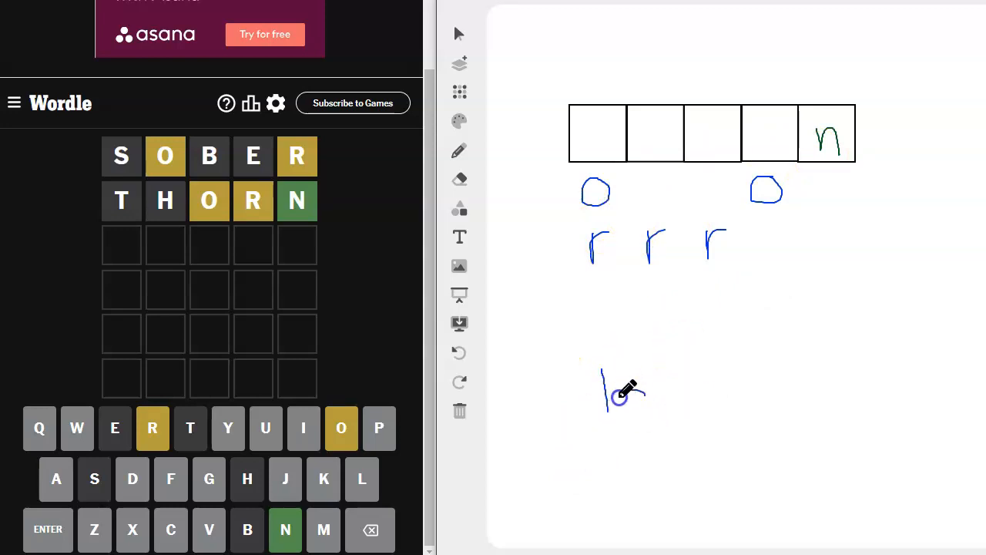
drag(624, 401, 671, 385)
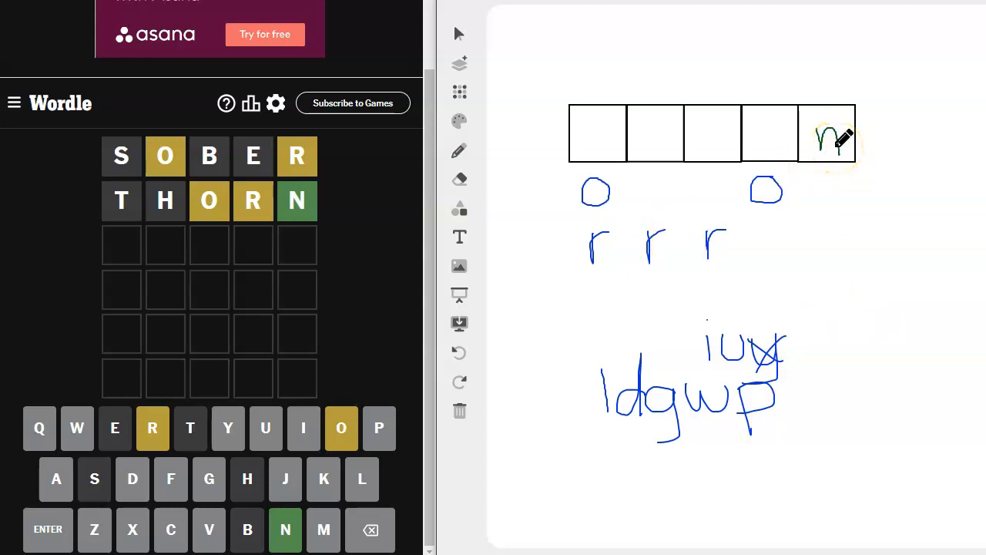
mouse_move(824, 193)
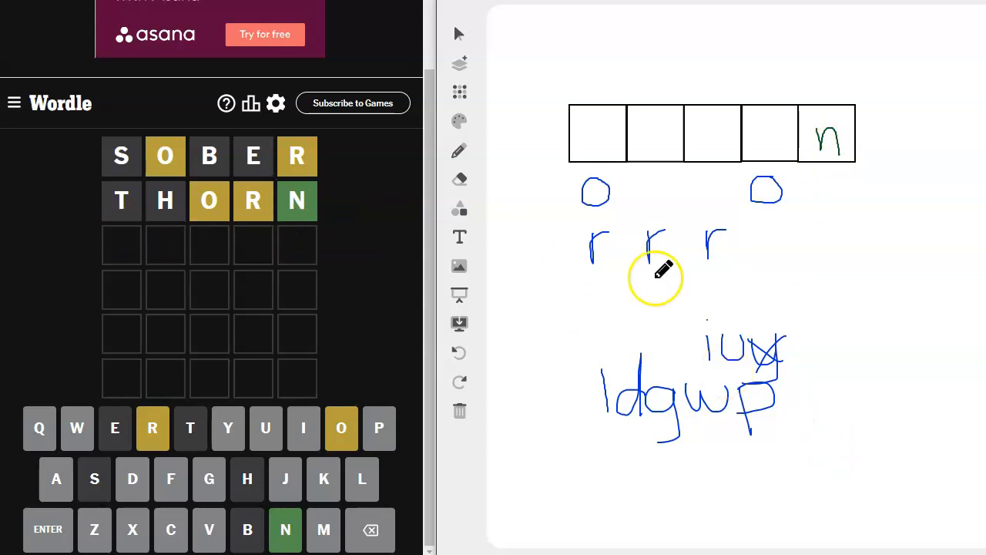
mouse_move(767, 367)
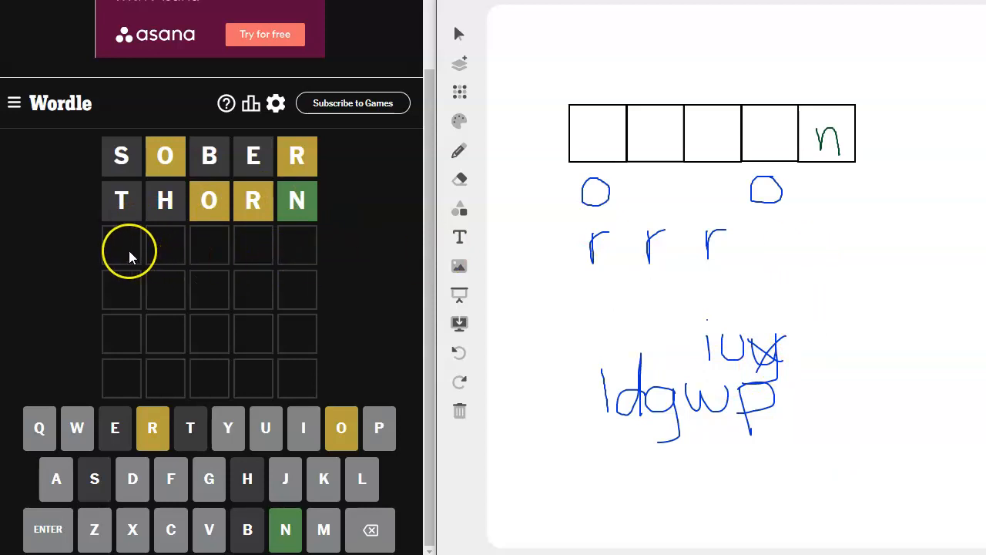
mouse_move(334, 296)
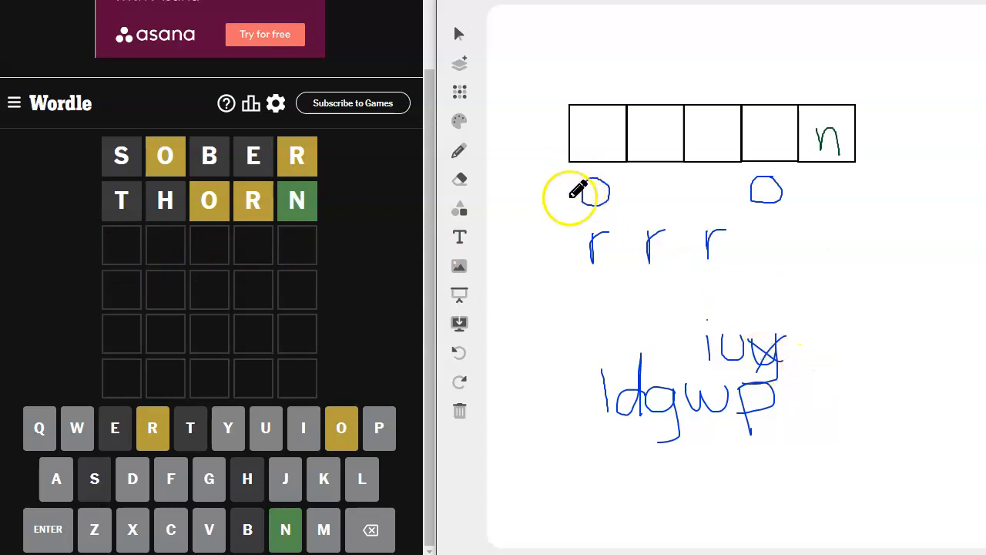
Step: Strike a line through the o notes, jot 'pr', then undo those strokes
drag(594, 191, 770, 191)
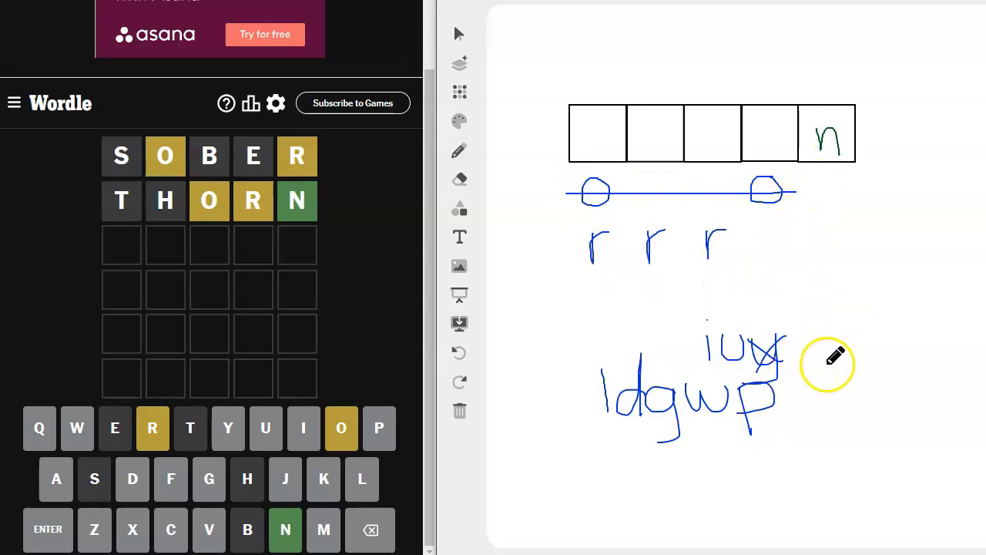
mouse_move(833, 296)
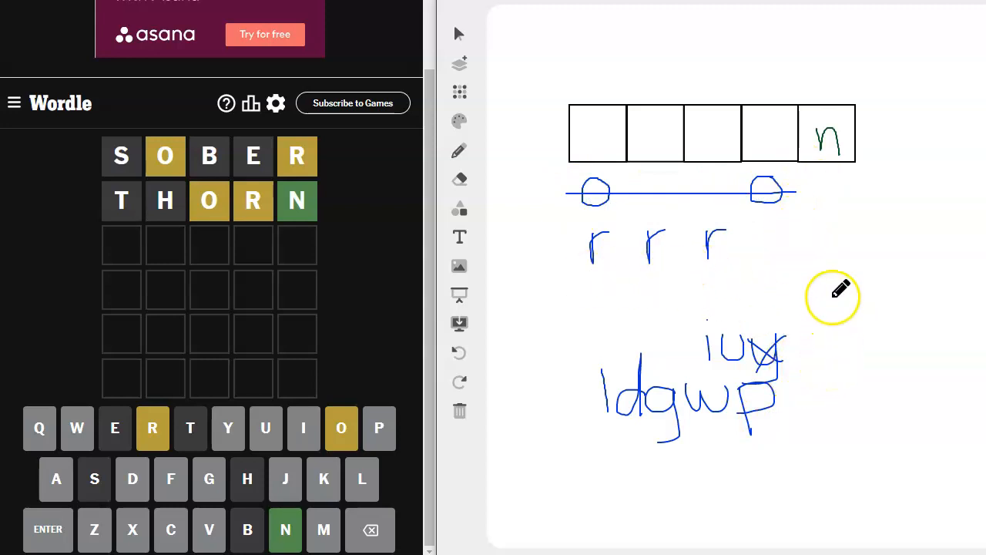
mouse_move(859, 303)
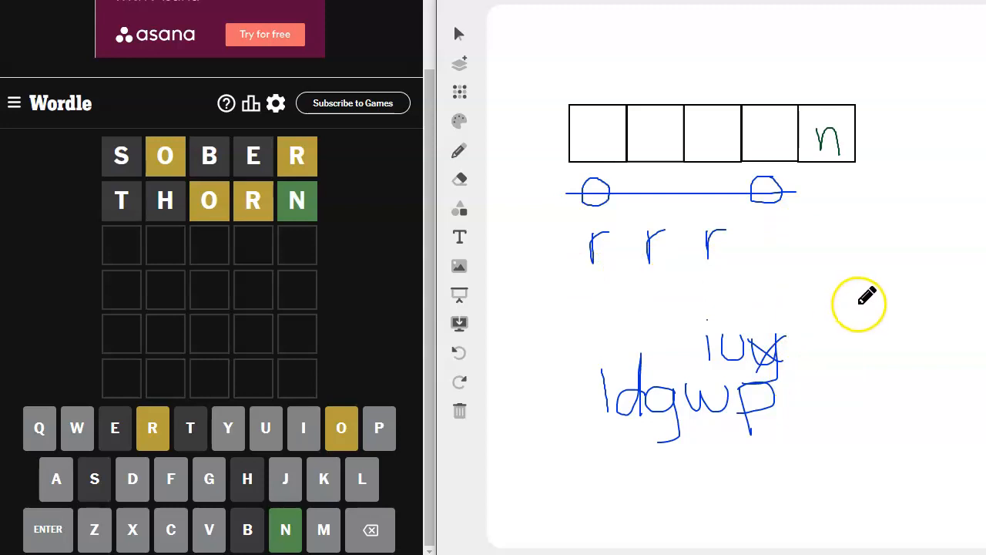
mouse_move(865, 296)
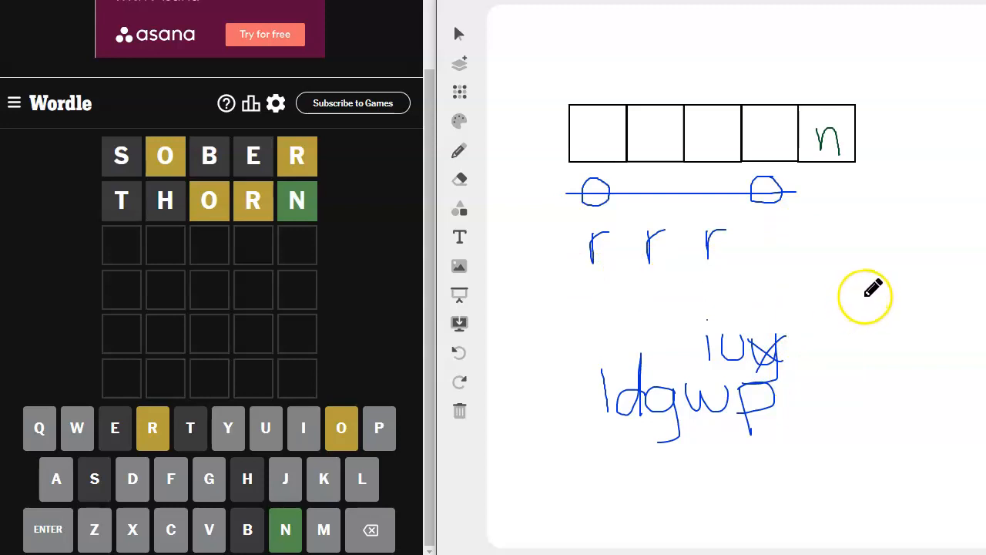
mouse_move(866, 267)
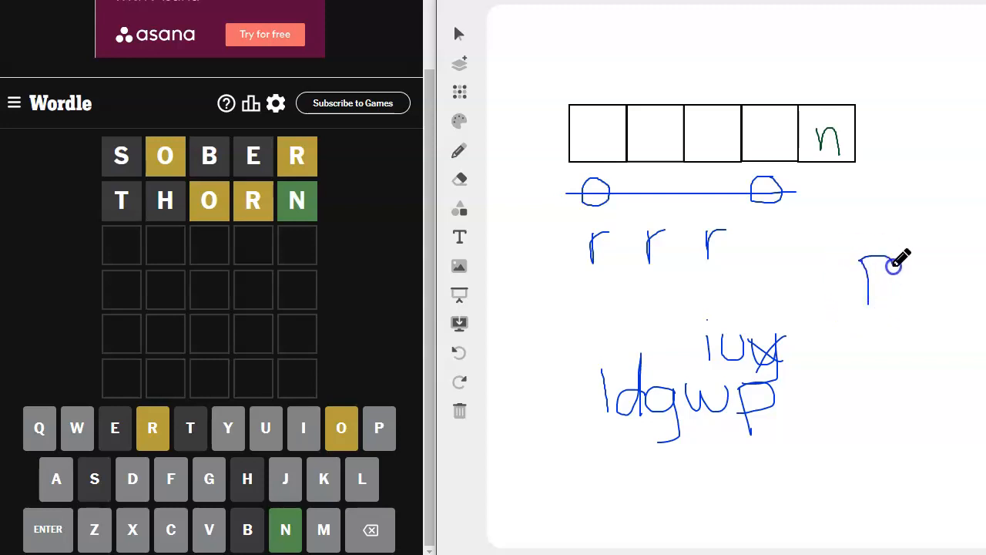
drag(871, 262, 894, 293)
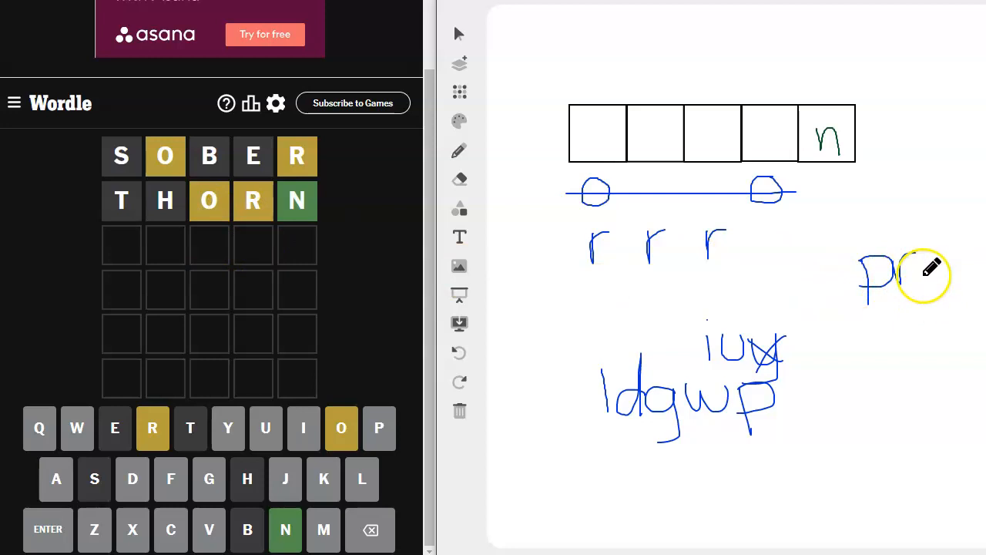
drag(910, 277, 948, 270)
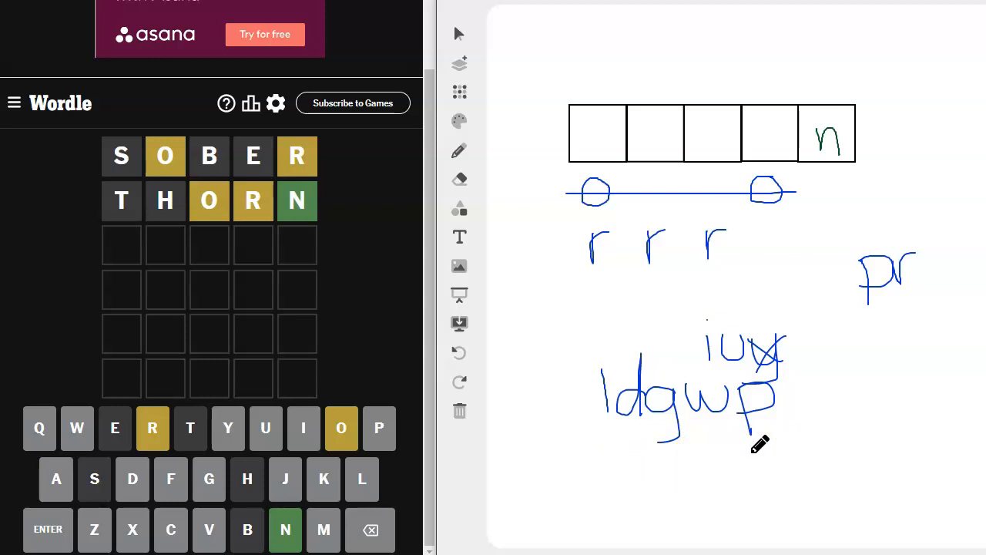
click(460, 352)
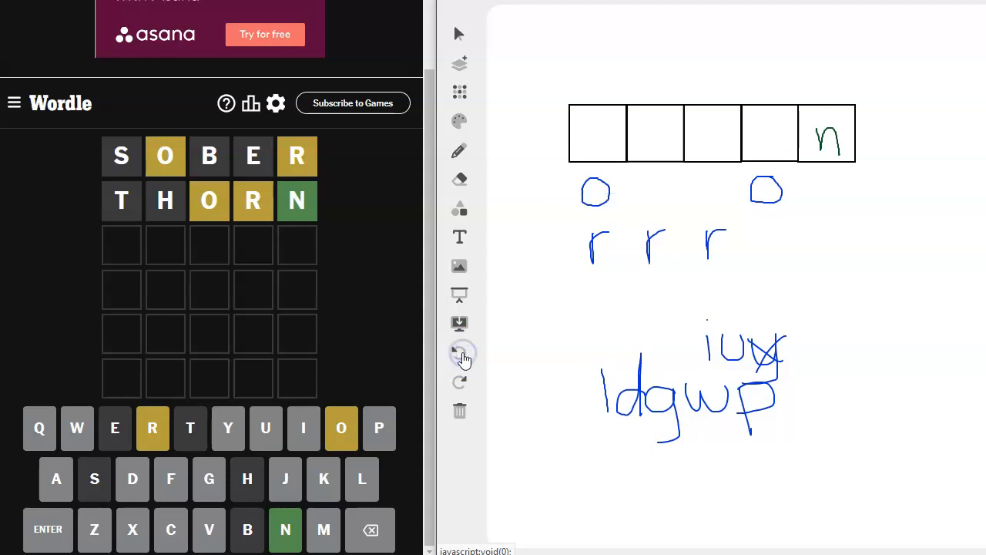
Step: Undo another whiteboard stroke and enter PRICK as the third guess, with only R present
click(460, 353)
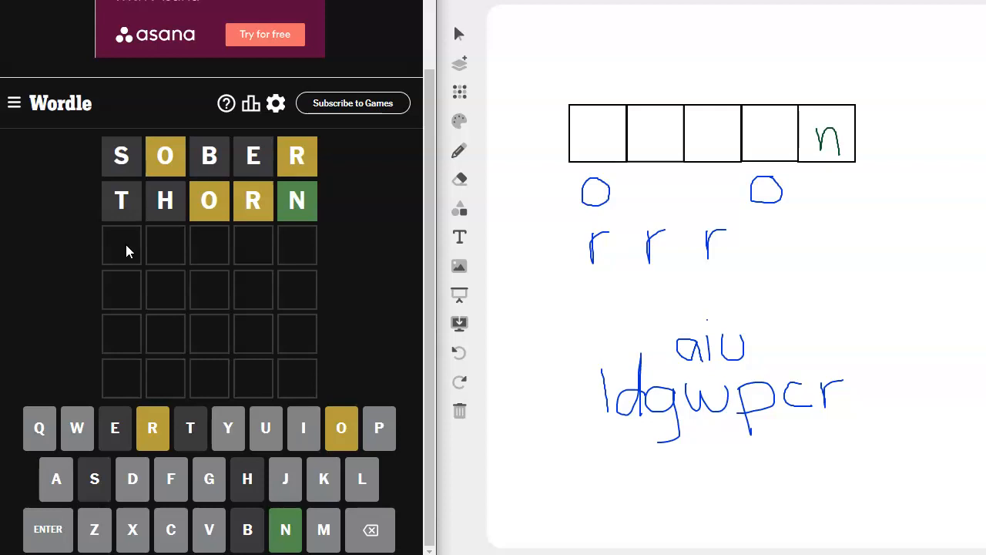
text(RICK)
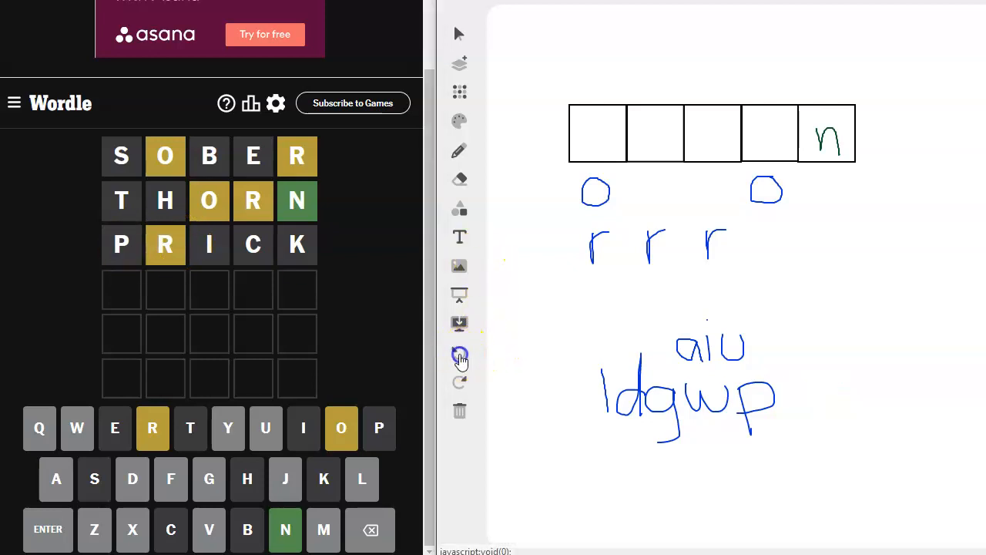
Step: Clear the old candidate letter lists and pick a pen colour for sketching r and o
click(460, 354)
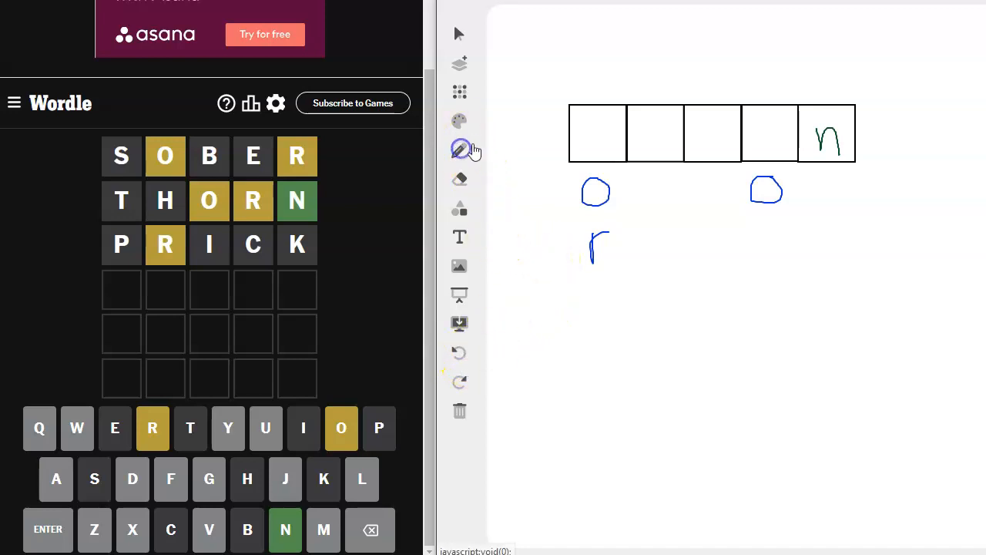
click(460, 149)
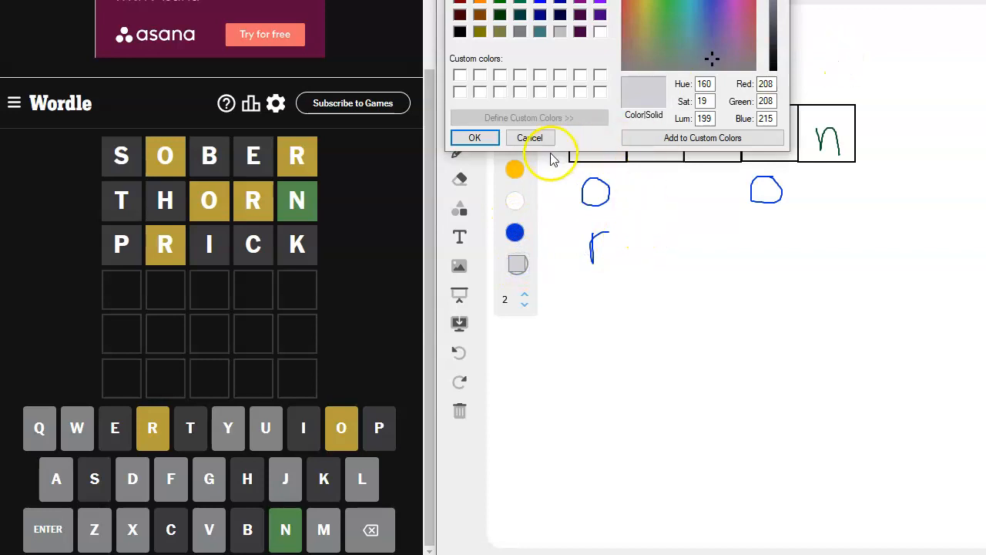
click(529, 138)
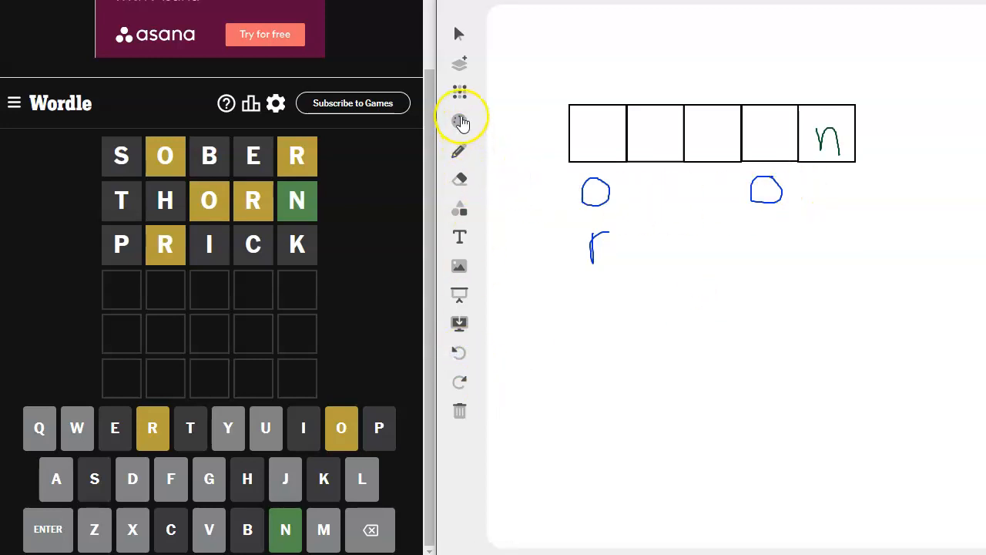
click(461, 119)
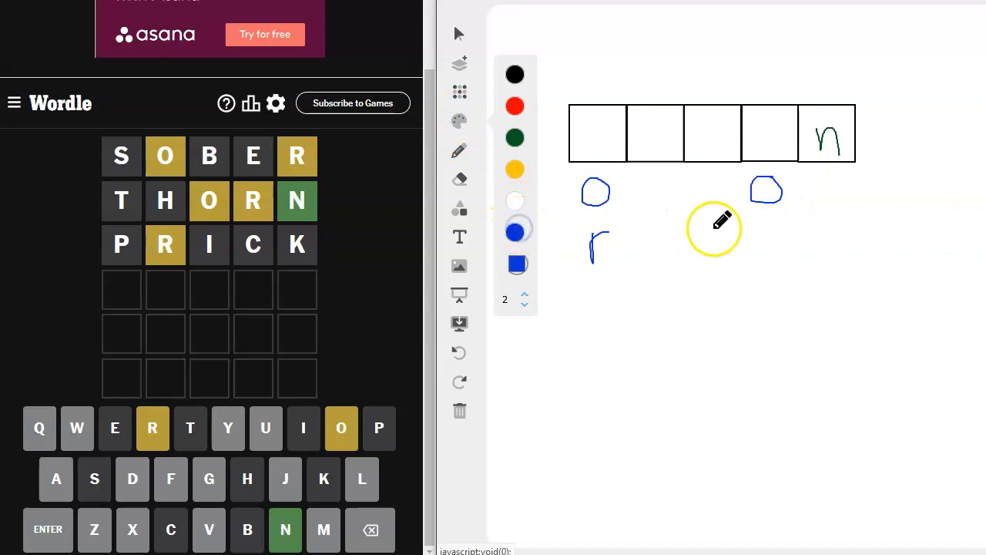
mouse_move(767, 223)
text(RADON)
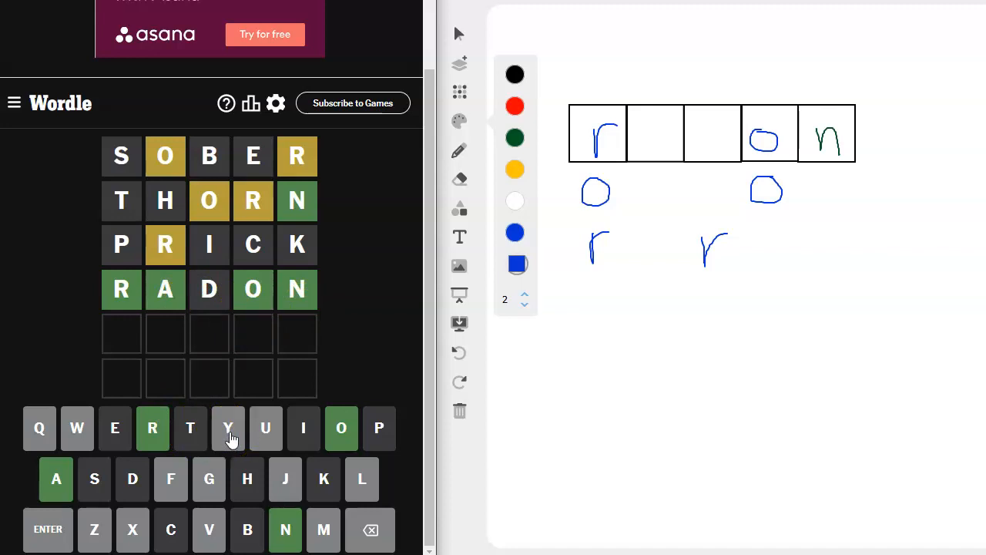
Step: Jot a y lower down on the whiteboard
drag(616, 374, 632, 401)
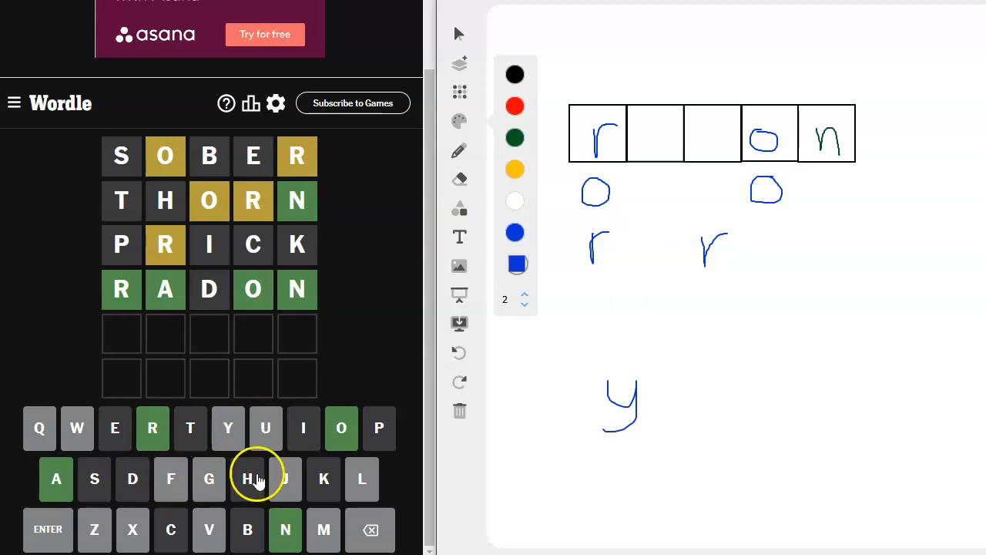
mouse_move(132, 529)
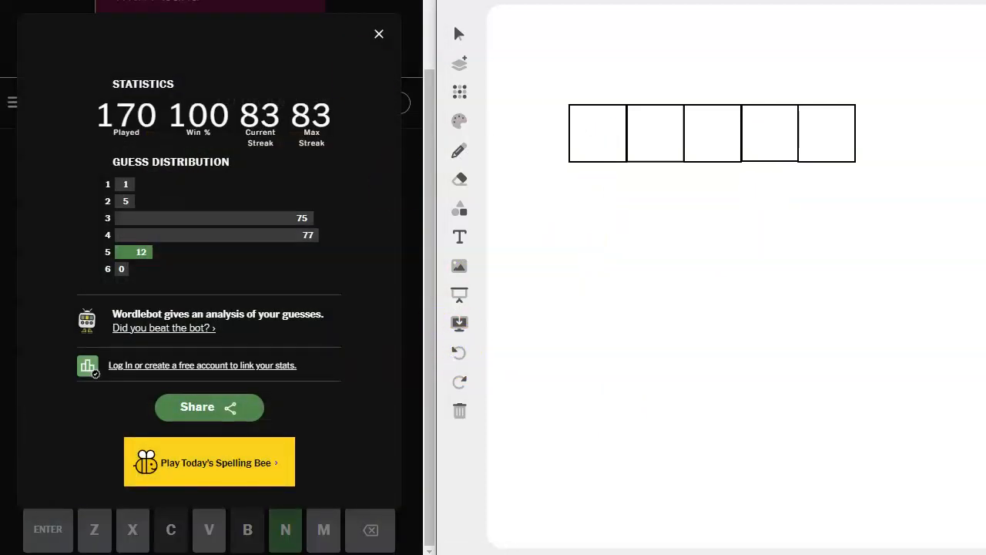
Step: Close the Wordle statistics summary
click(378, 34)
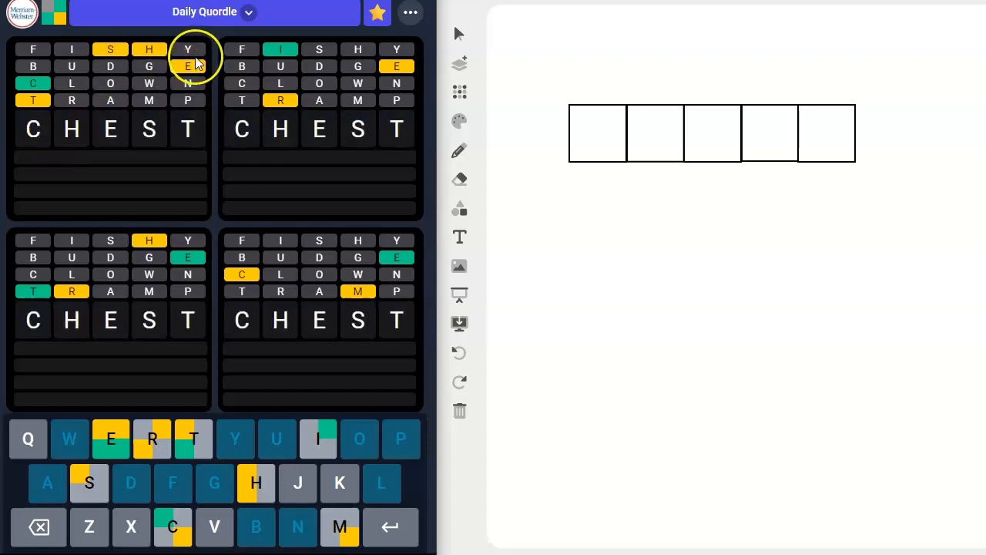
mouse_move(199, 95)
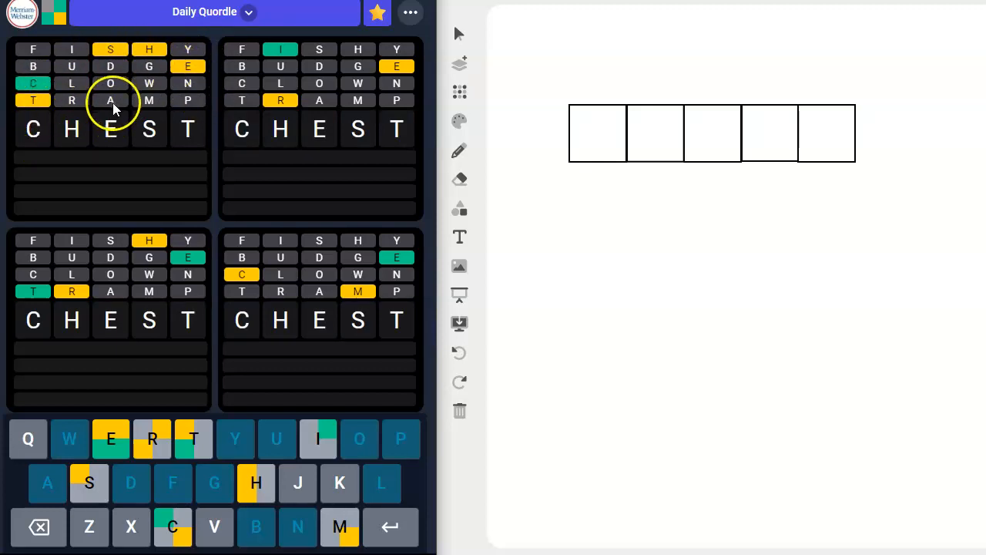
mouse_move(62, 257)
text(THERE)
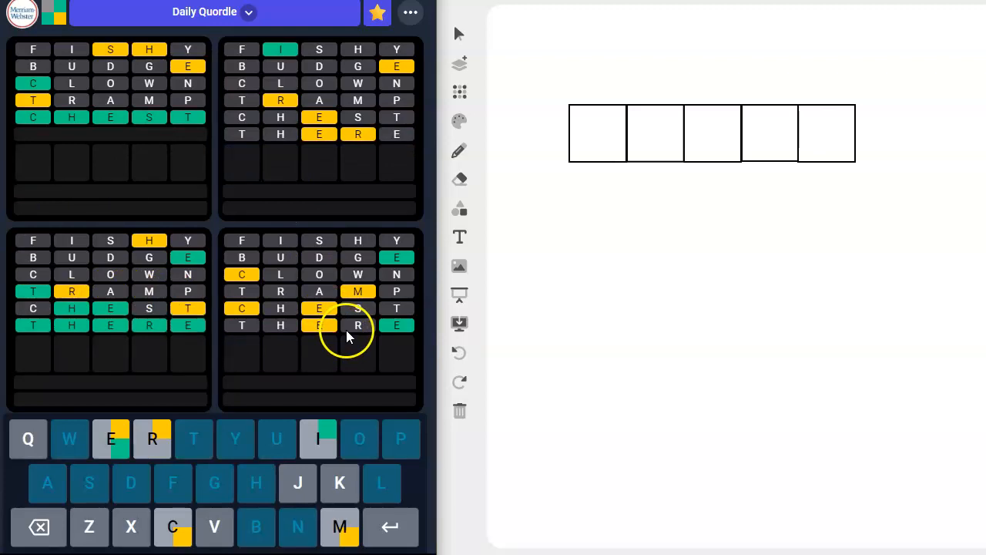
mouse_move(359, 297)
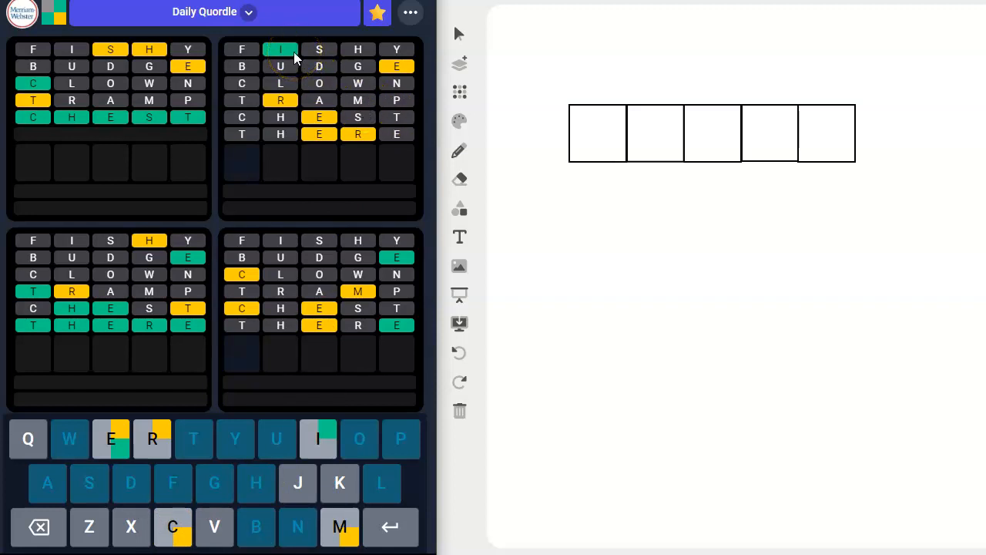
mouse_move(380, 77)
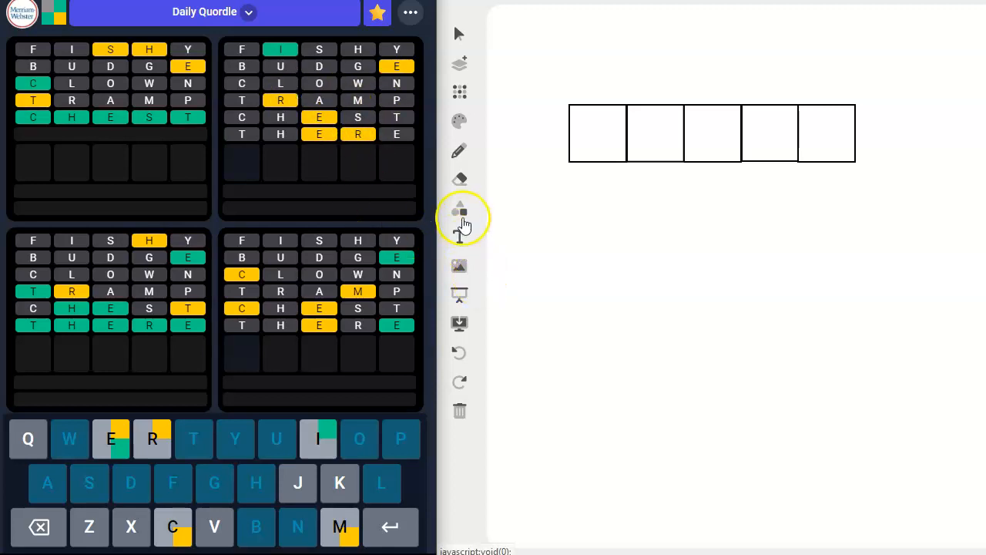
Step: Switch to the blue pen and jot h, m, c and e candidate letters on the whiteboard
click(460, 121)
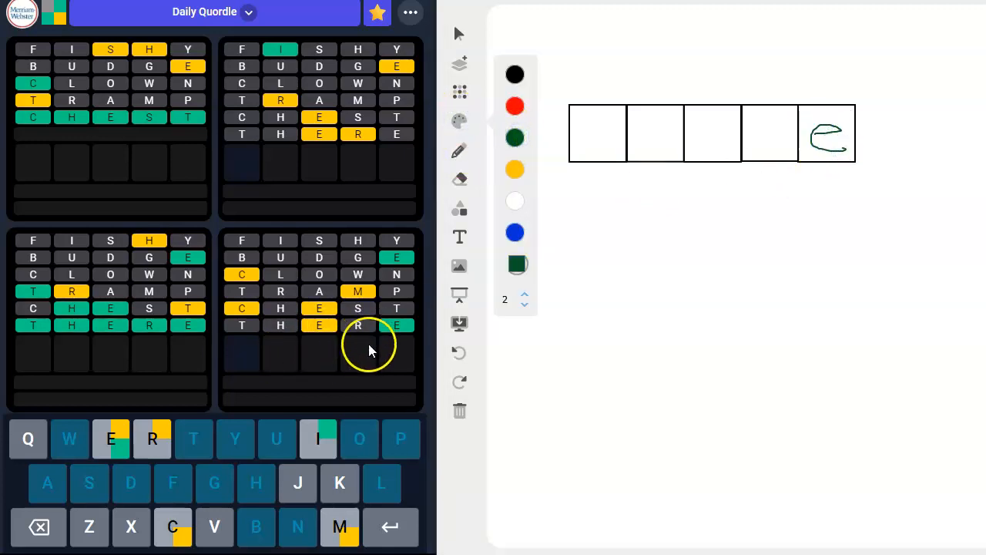
click(515, 233)
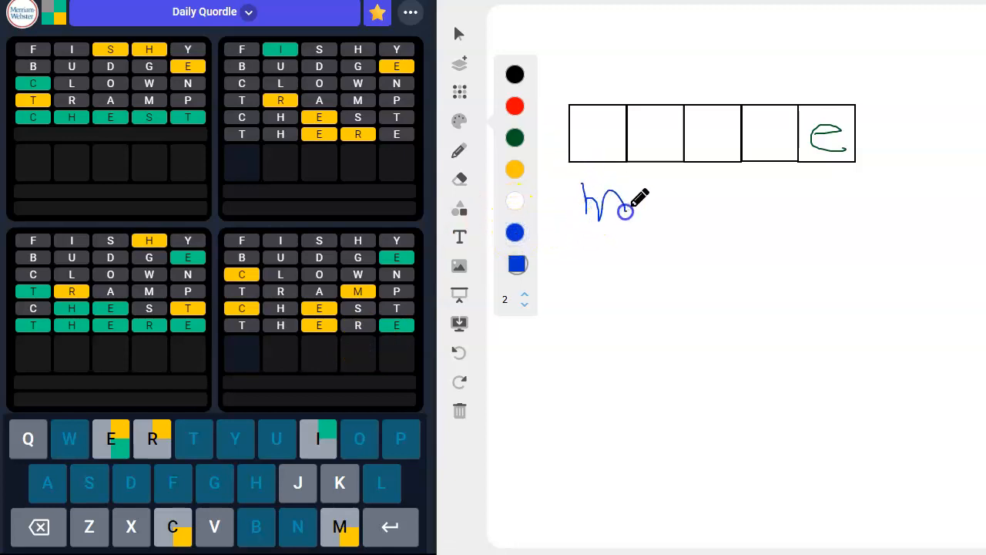
drag(632, 208, 724, 193)
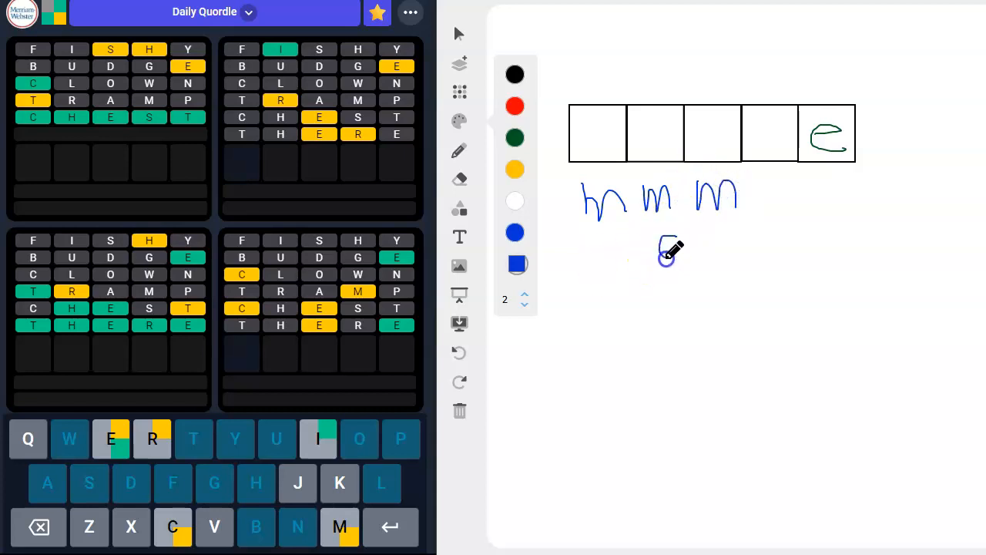
drag(659, 247, 782, 258)
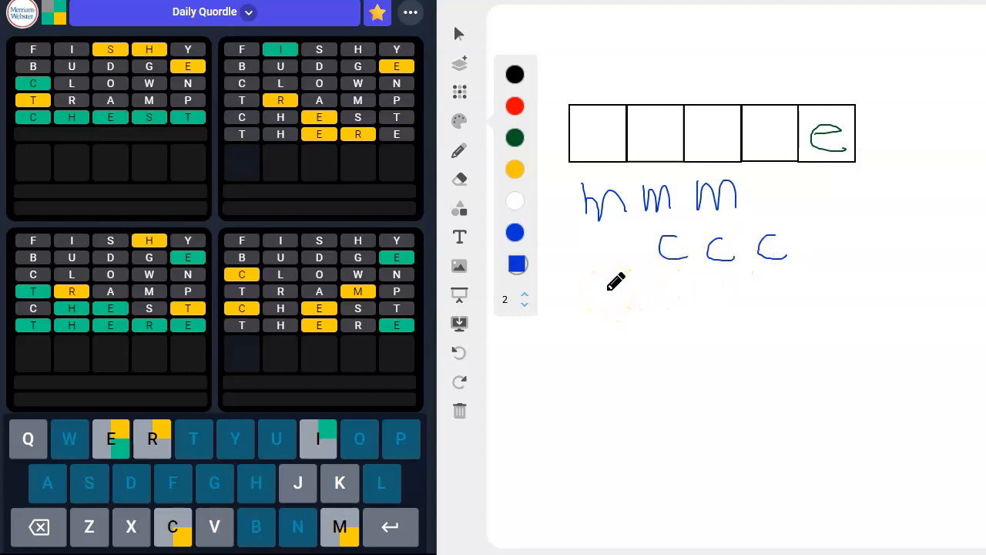
drag(609, 289, 636, 305)
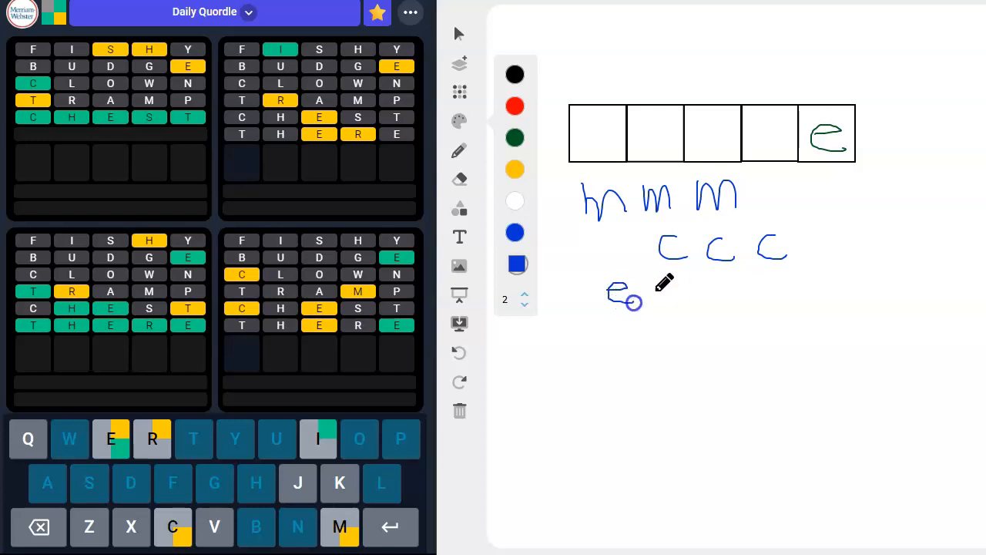
drag(624, 295, 674, 291)
text(EMCEE)
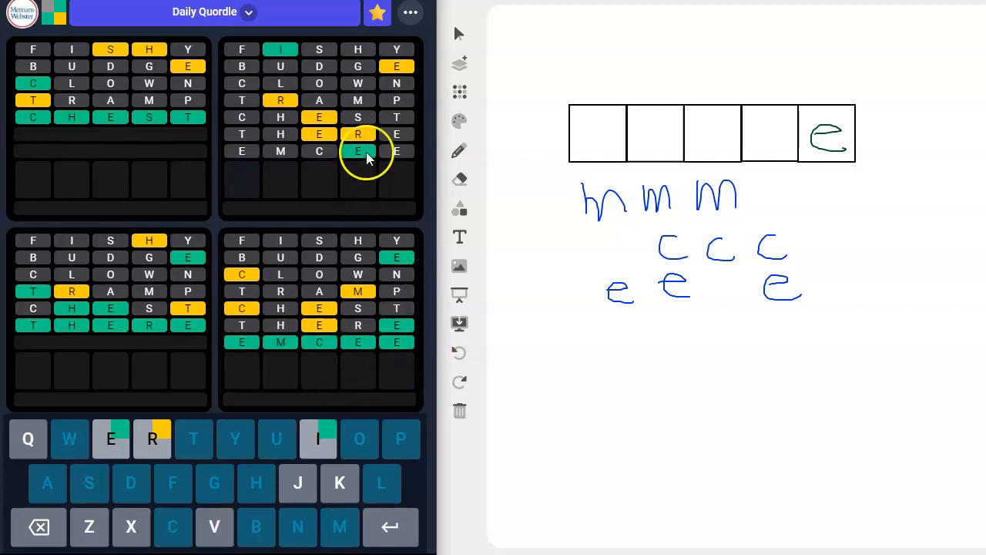
Step: Wipe the whiteboard and mark r under the first and third boxes in blue
click(458, 353)
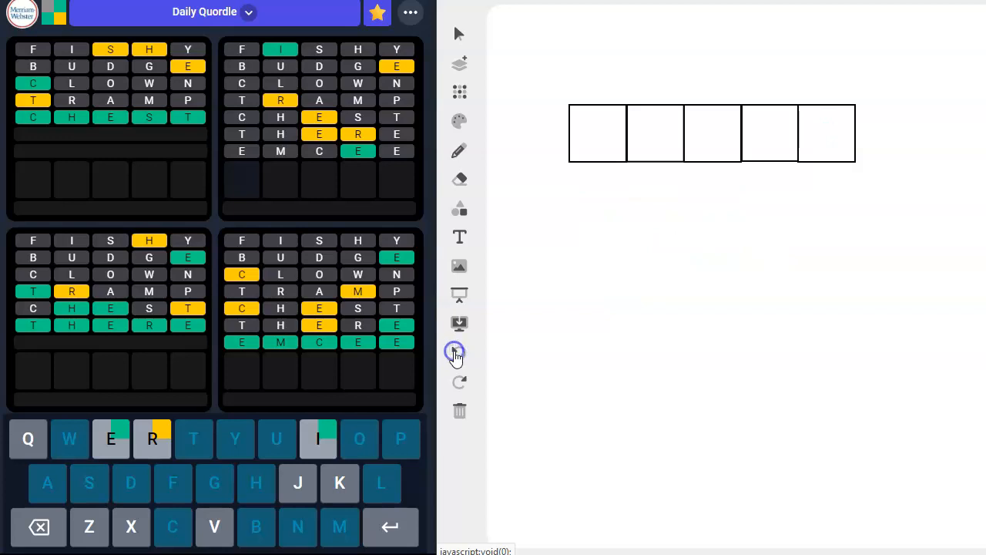
click(460, 121)
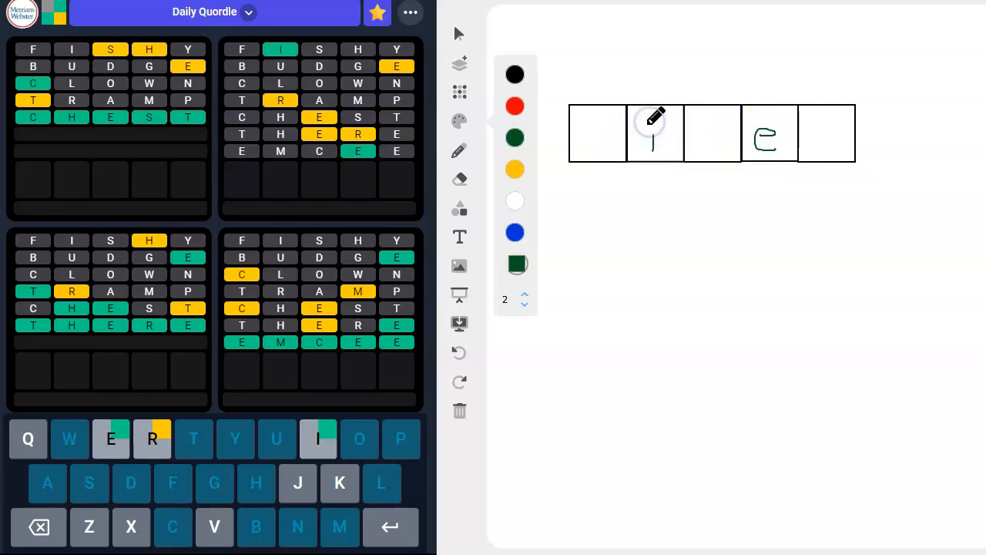
click(515, 232)
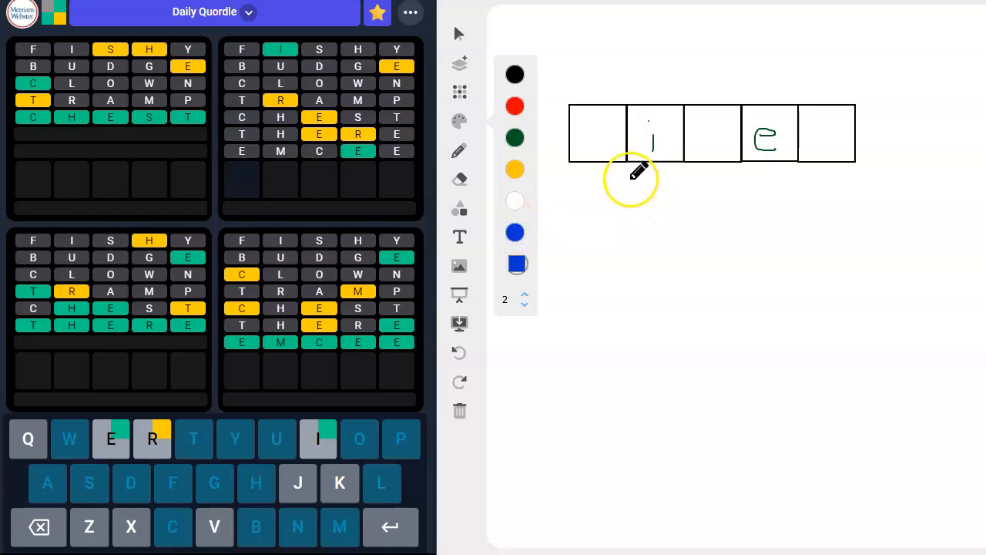
drag(598, 181, 609, 201)
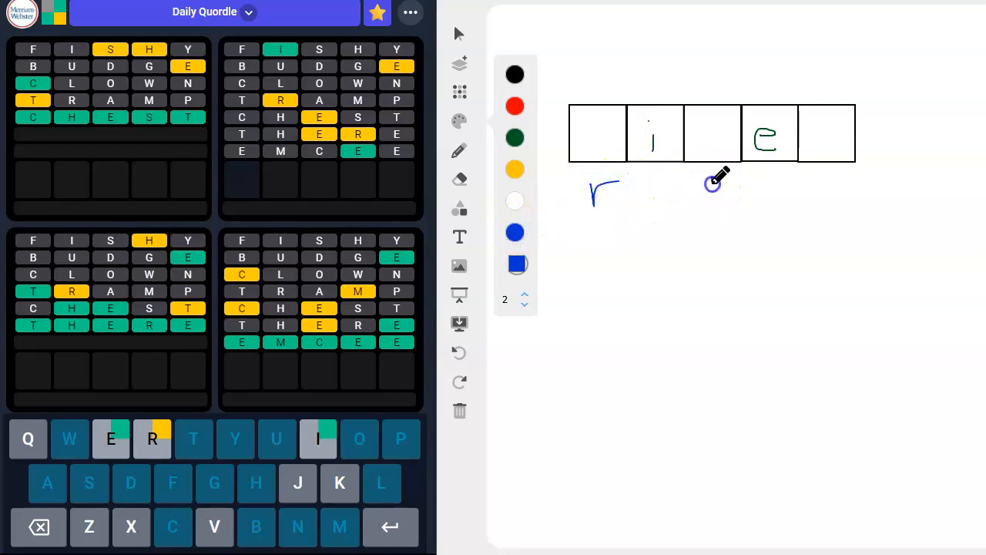
drag(709, 189, 836, 192)
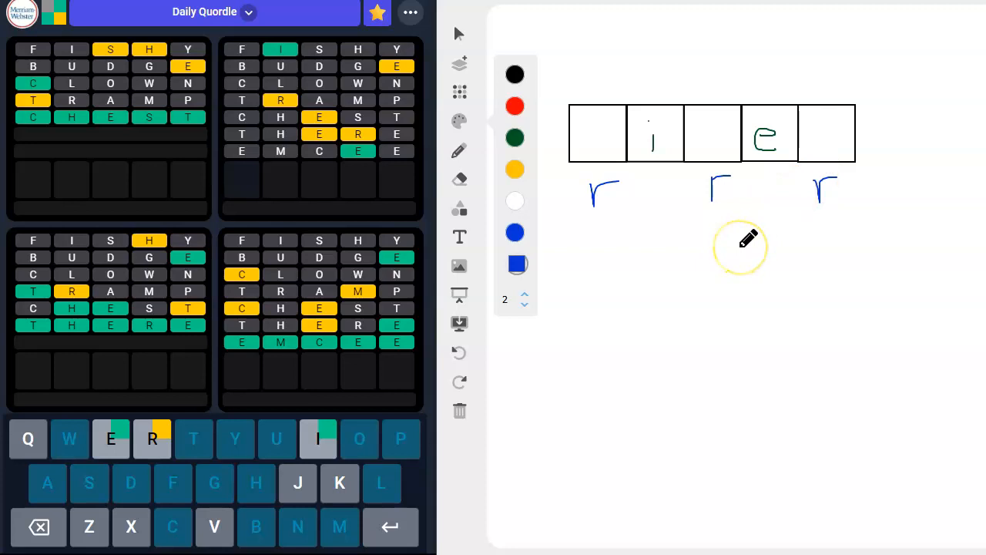
mouse_move(624, 146)
text(RIVER)
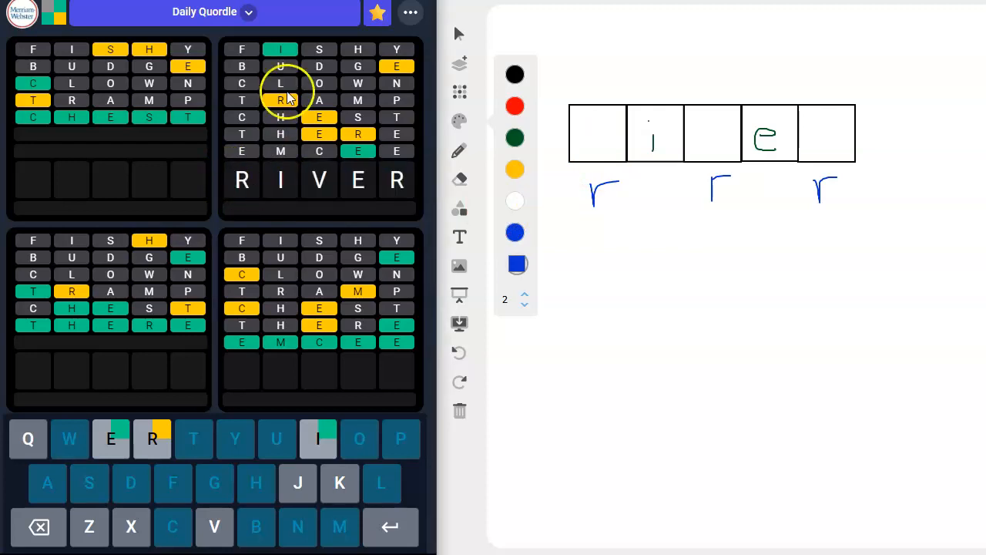
mouse_move(322, 175)
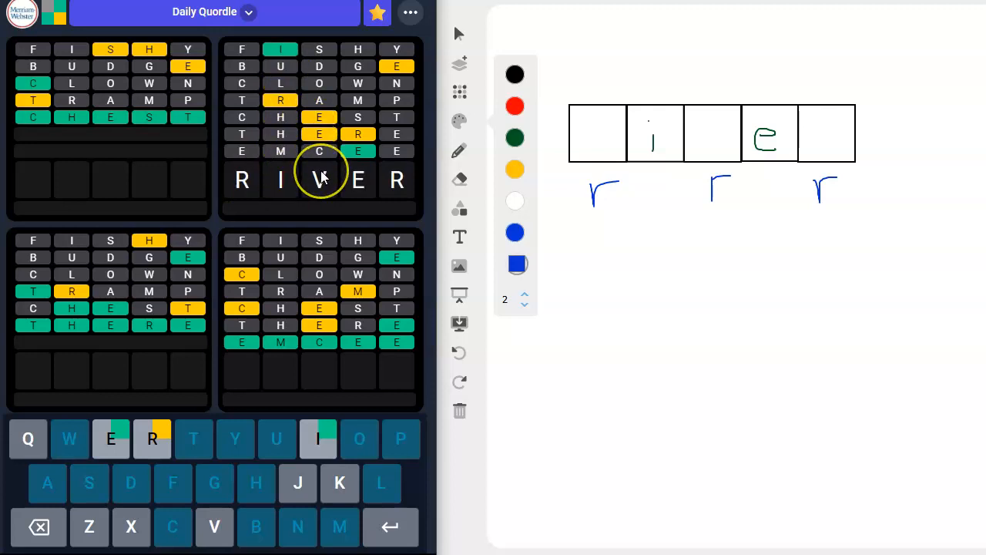